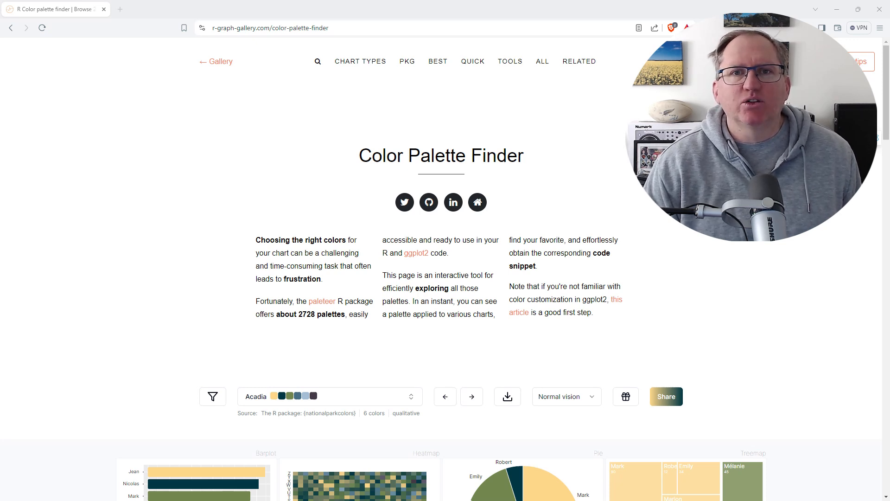
Scroll down to show the palette toolbar and Acadia's barplot, heatmap, pie, treemap and map previews
scroll("down", 3)
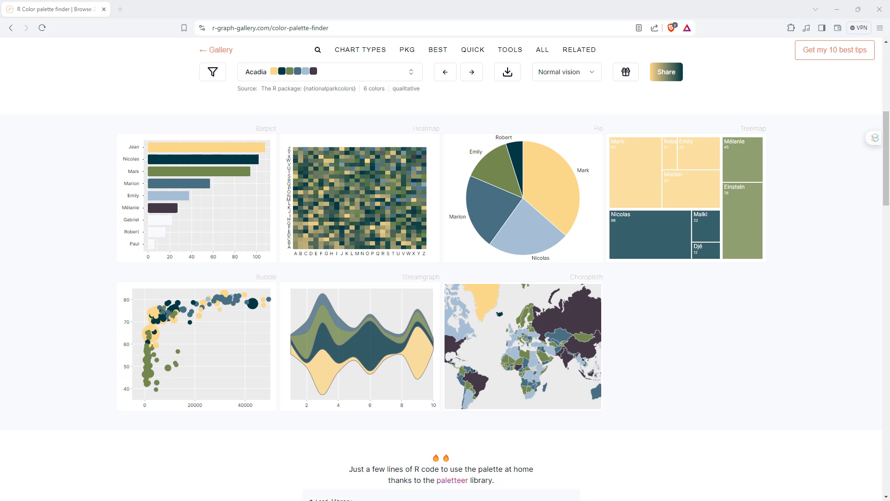
mouse_move(698, 284)
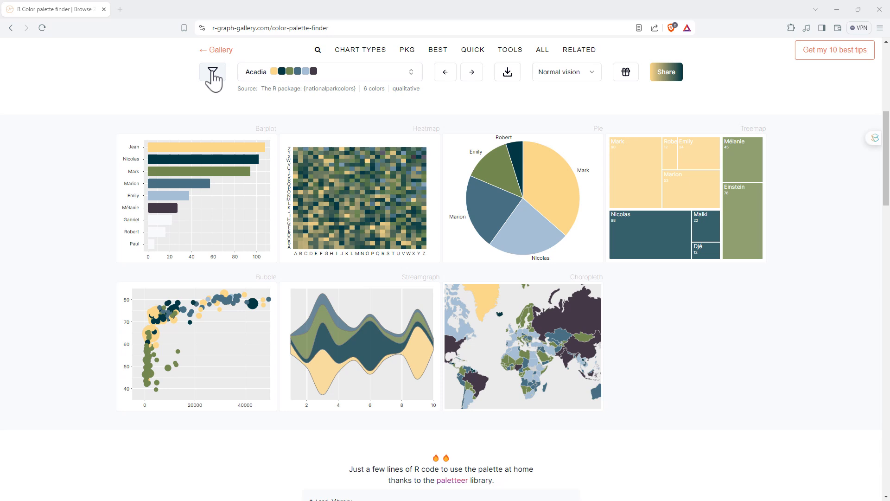
left_click(213, 72)
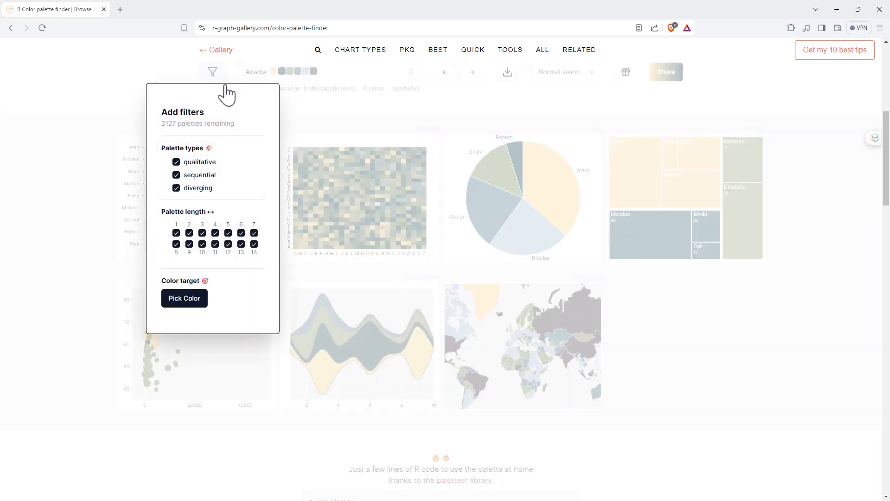
mouse_move(197, 173)
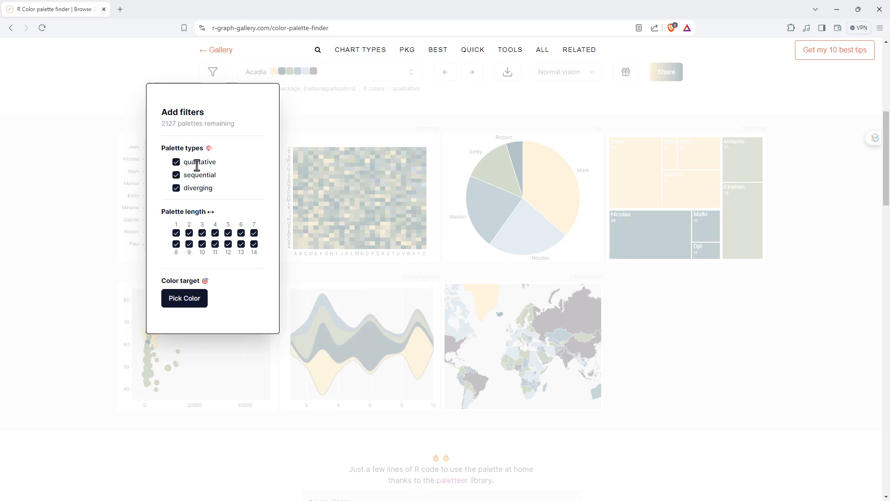
mouse_move(229, 166)
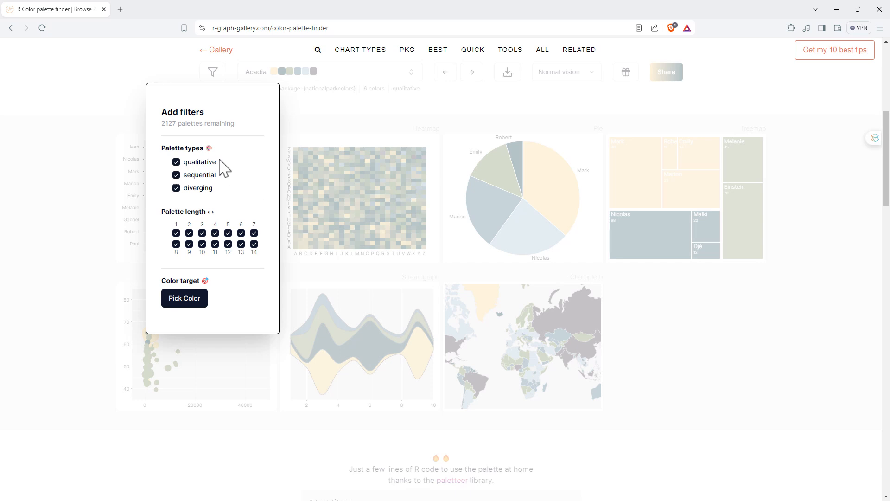
mouse_move(227, 201)
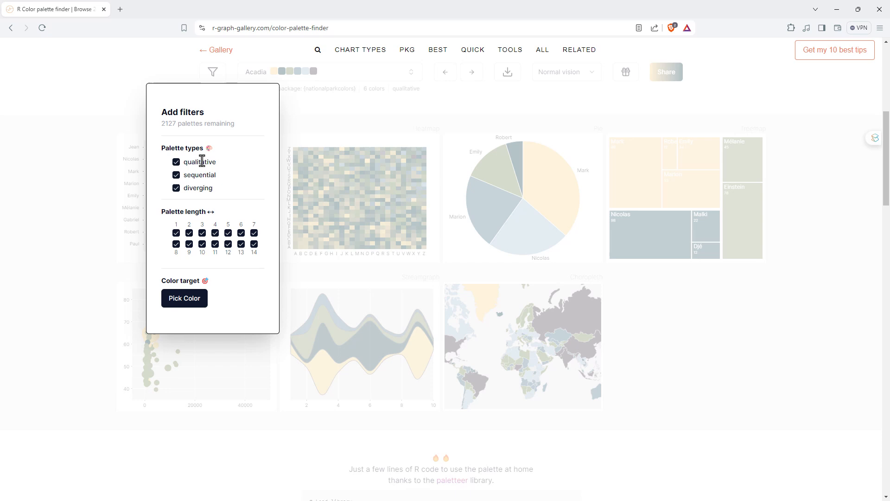
mouse_move(196, 166)
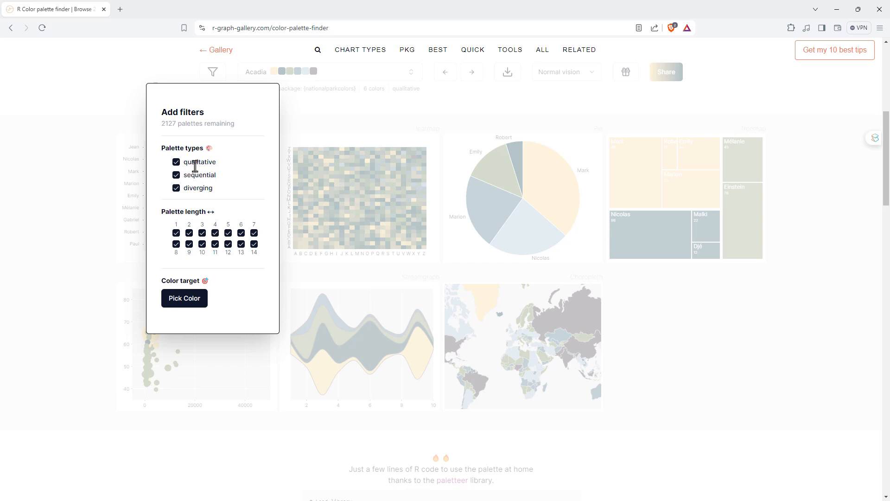
mouse_move(208, 162)
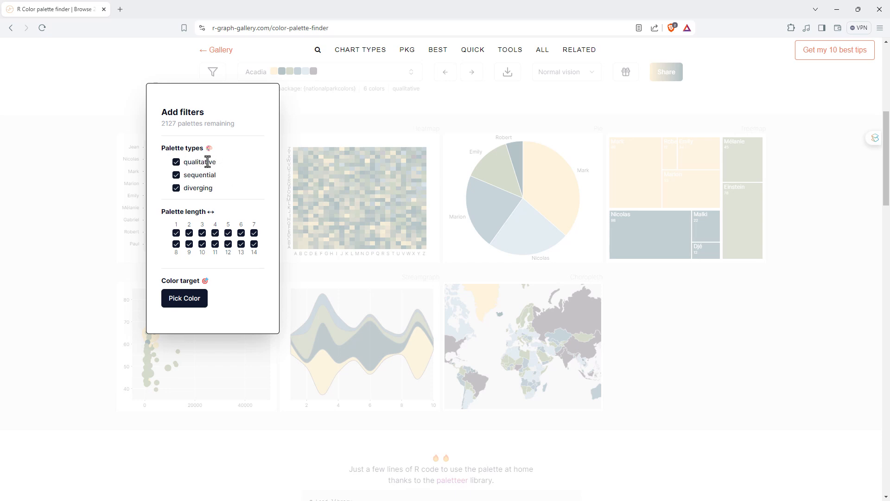
mouse_move(188, 177)
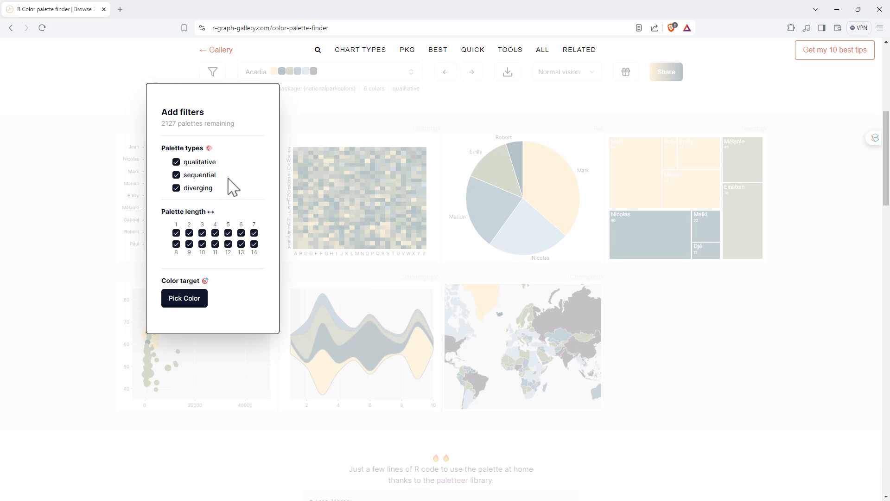
mouse_move(194, 189)
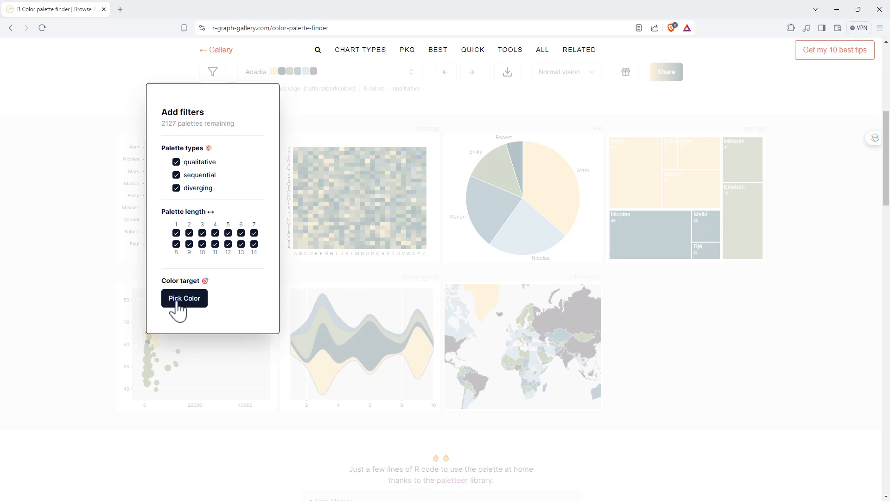
mouse_move(223, 302)
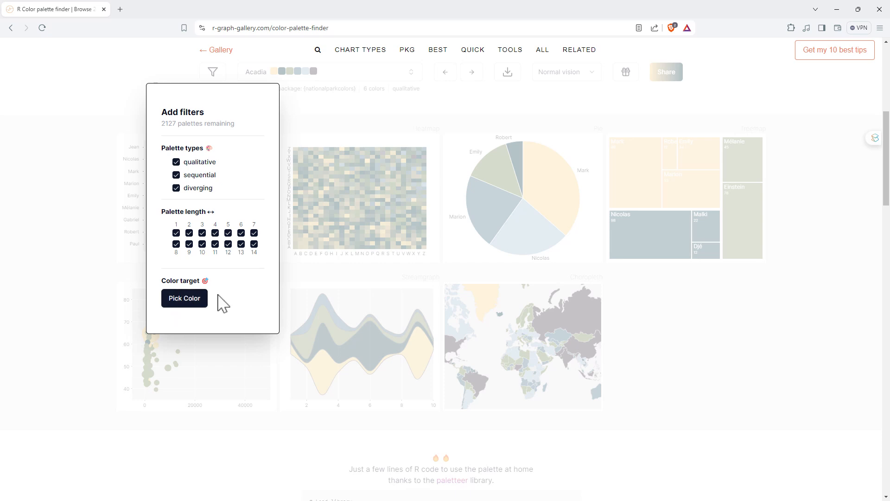
mouse_move(196, 317)
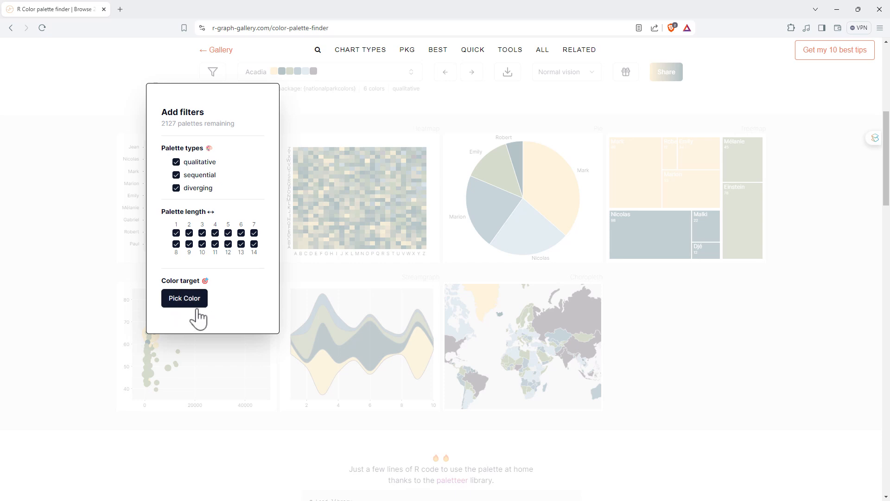
mouse_move(245, 287)
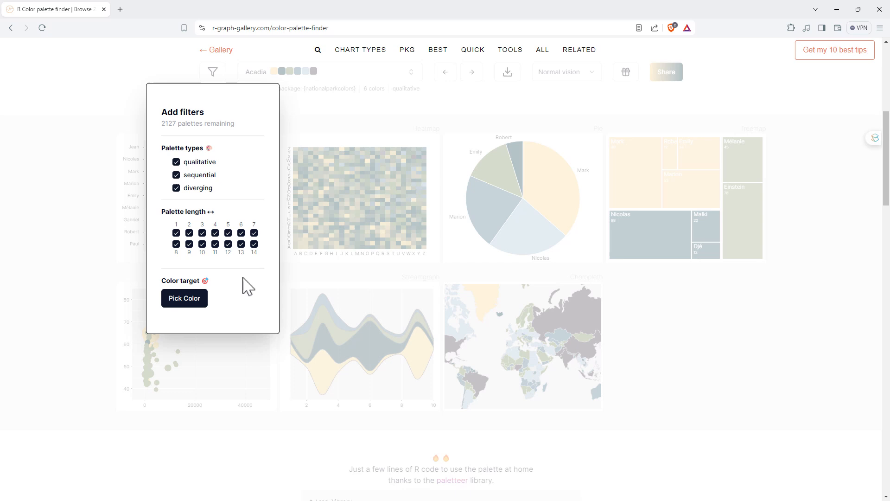
mouse_move(262, 289)
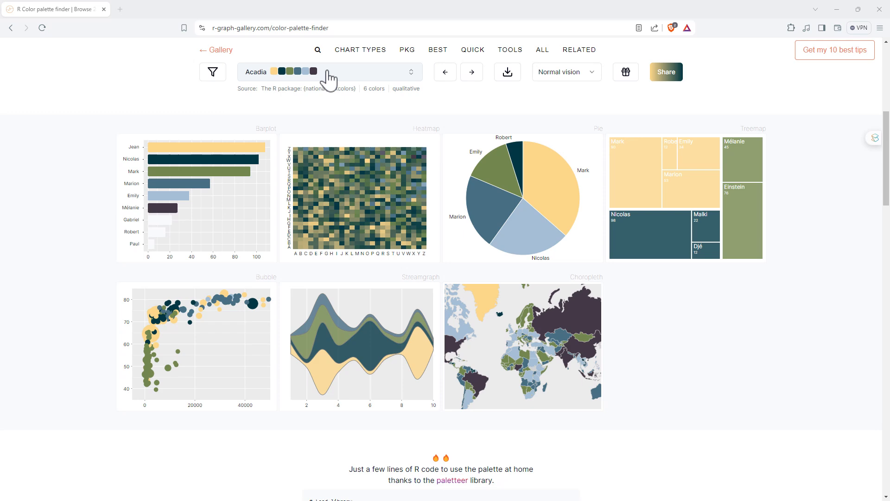
Open the palette picker and scroll through names like Aurora, Austria and Avedon
left_click(329, 71)
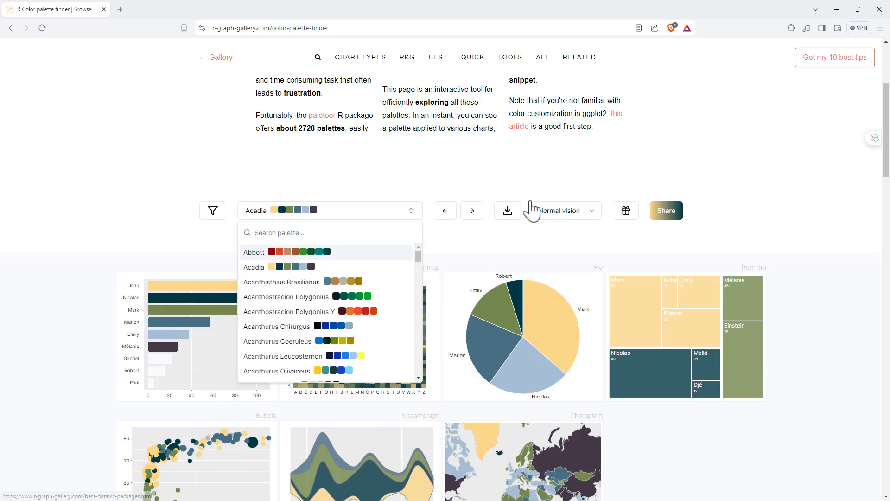
scroll("down", 3)
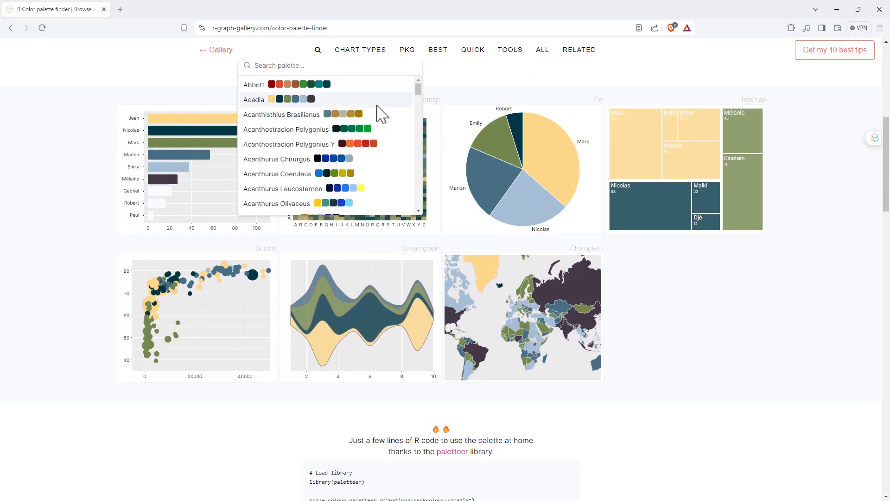
scroll("down", 3)
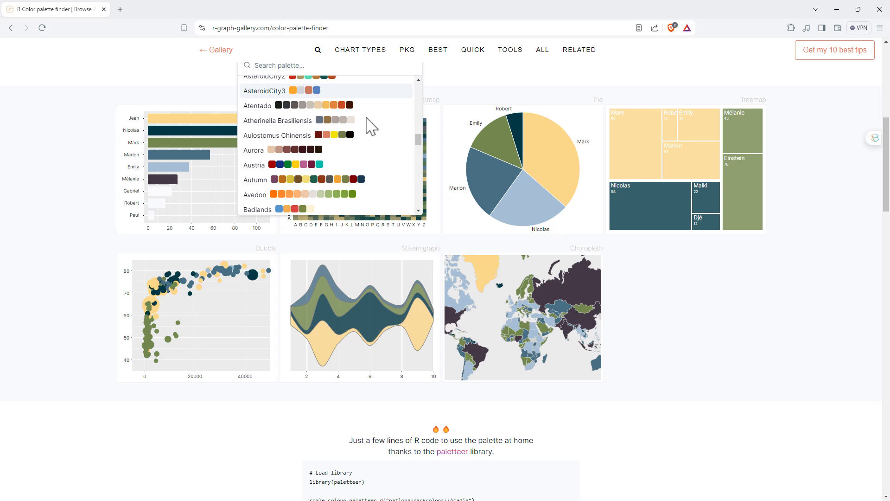
scroll("down", 3)
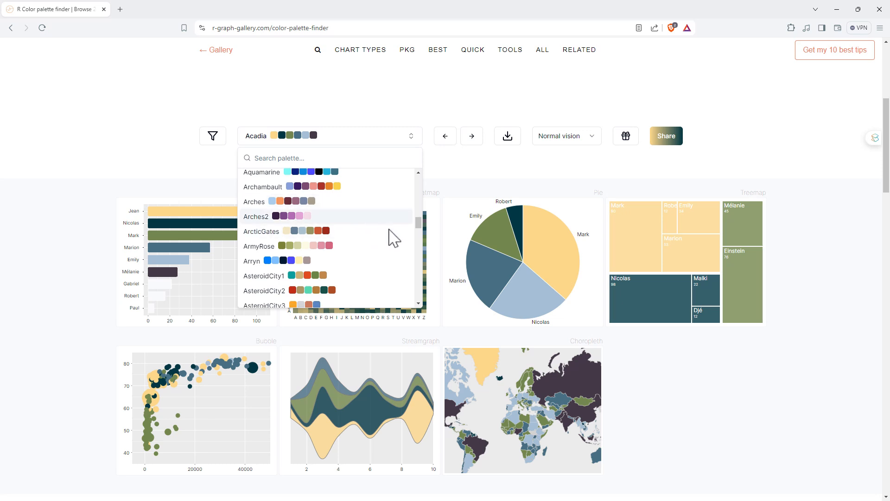
scroll("down", 3)
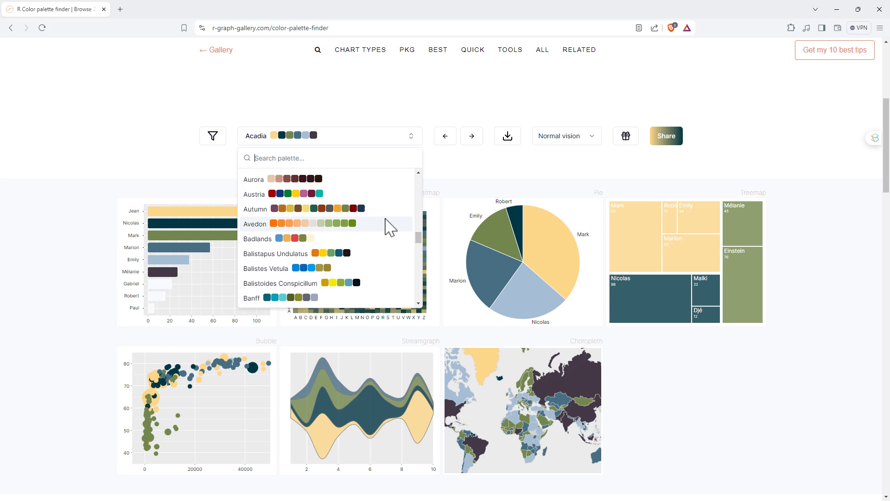
mouse_move(324, 152)
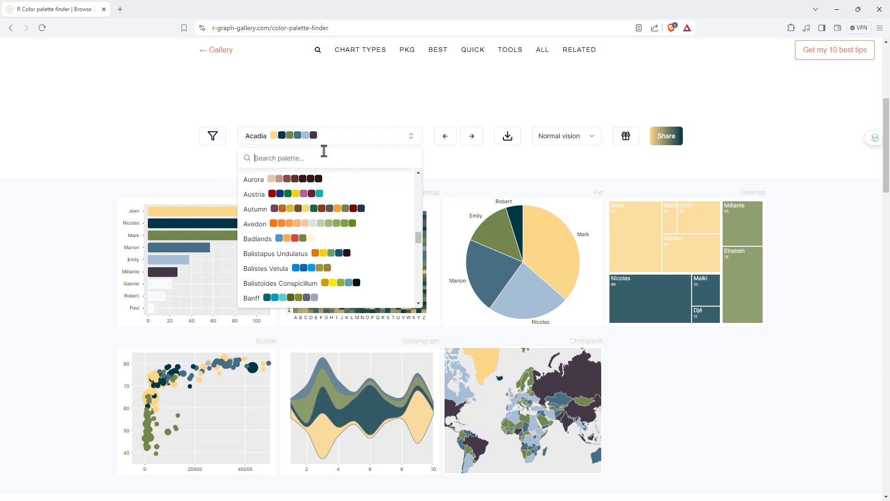
mouse_move(392, 198)
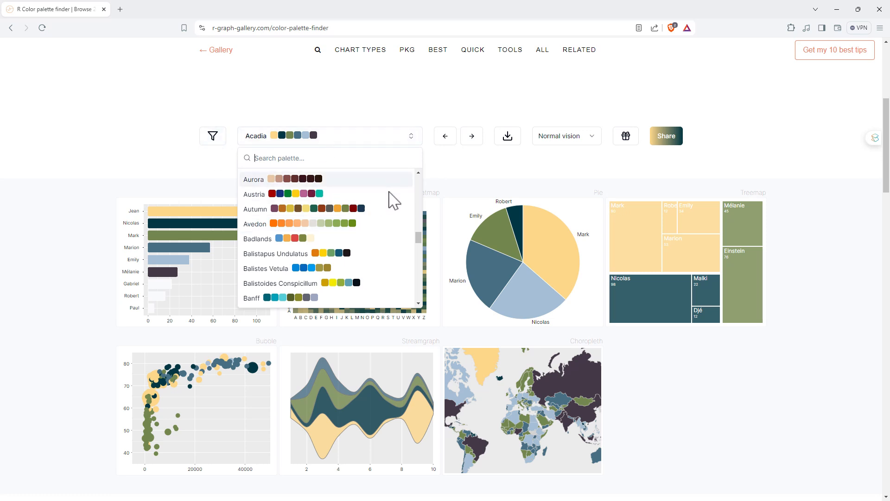
mouse_move(393, 92)
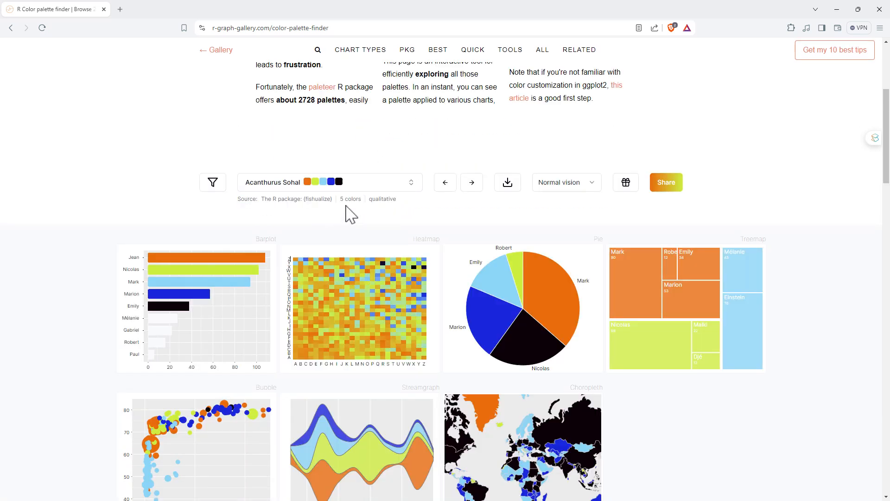
Show the Acanthurus Sohal export panel with its hex codes and paletteer R code
double_click(382, 199)
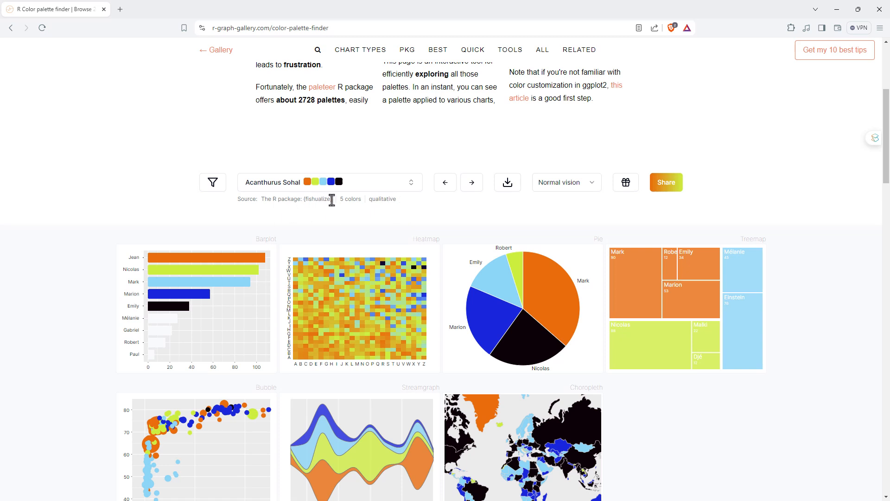
double_click(326, 199)
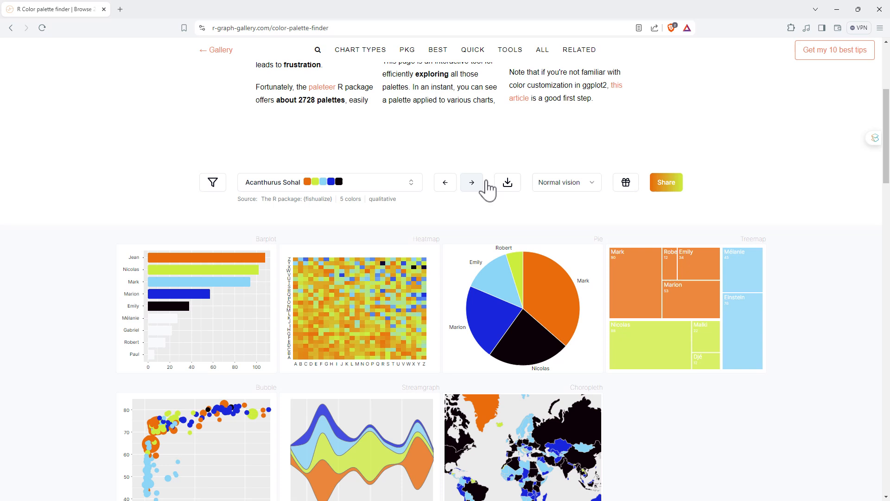
left_click(507, 181)
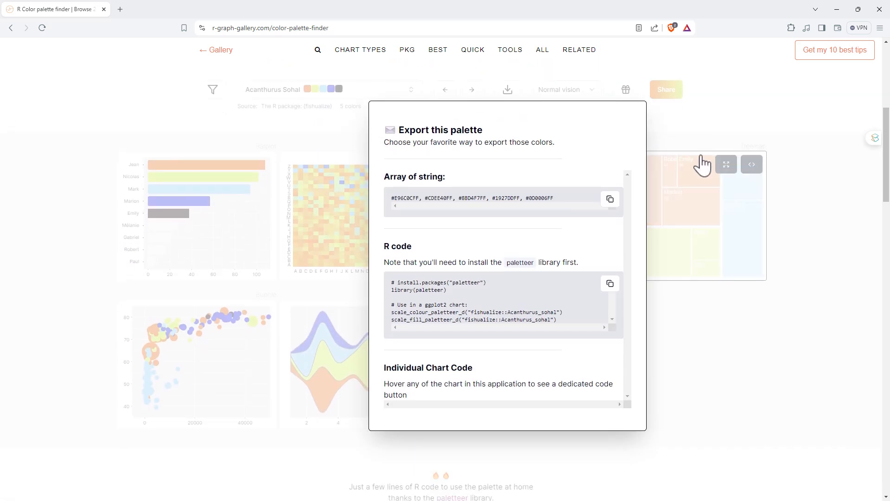
mouse_move(415, 215)
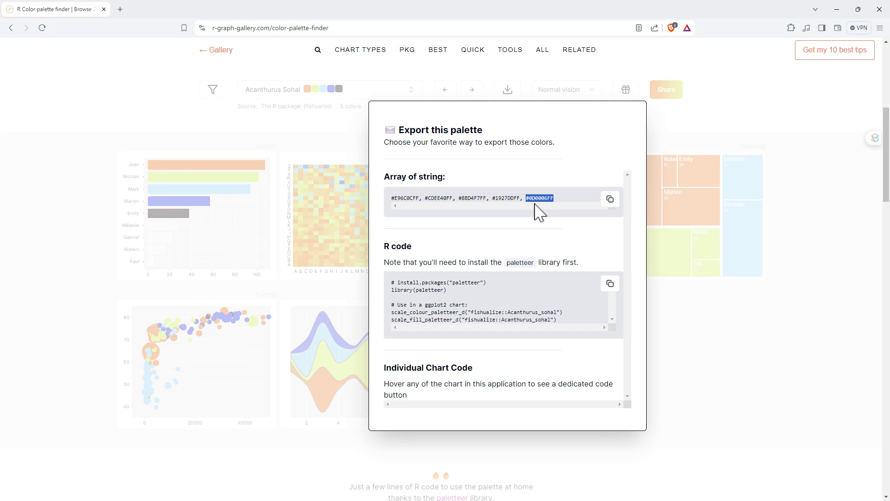
mouse_move(529, 213)
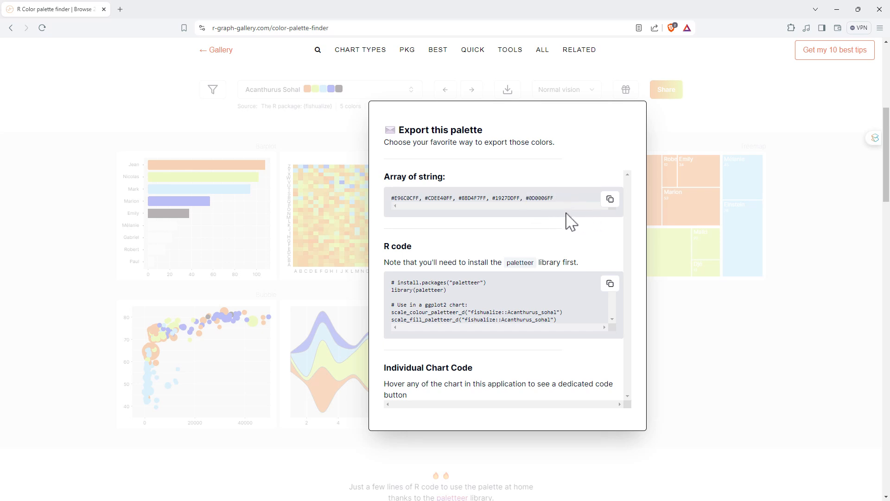
mouse_move(482, 300)
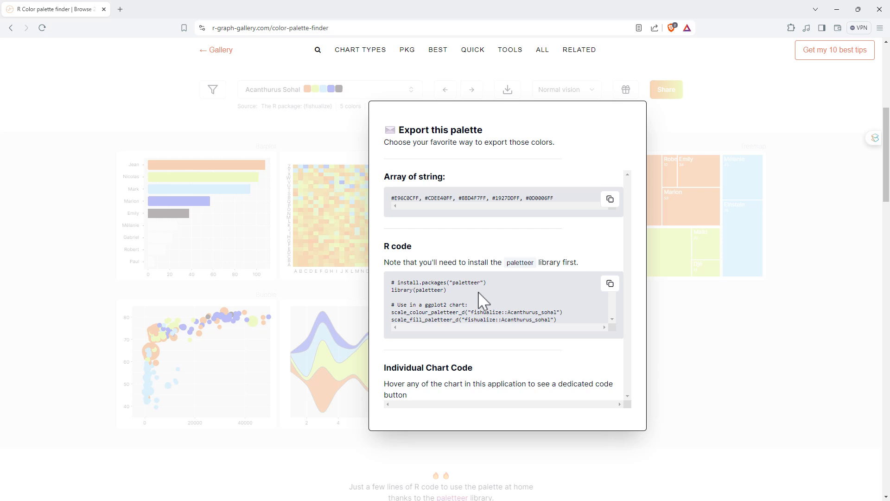
Select the scale_colour and scale_fill paletteer lines for fishualize::Acanthurus_sohal
double_click(418, 290)
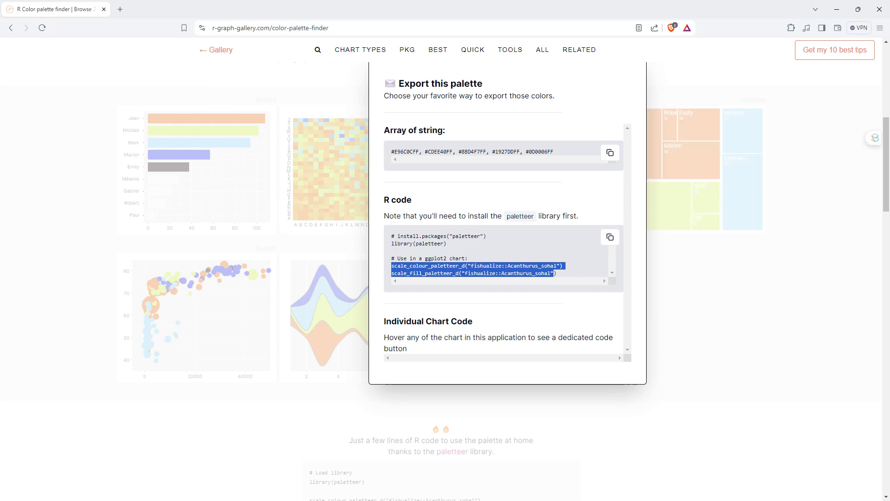
Open the colour-vision list: normal, protanopia, deuteranopia, tritanopia and grey scale
left_click(566, 89)
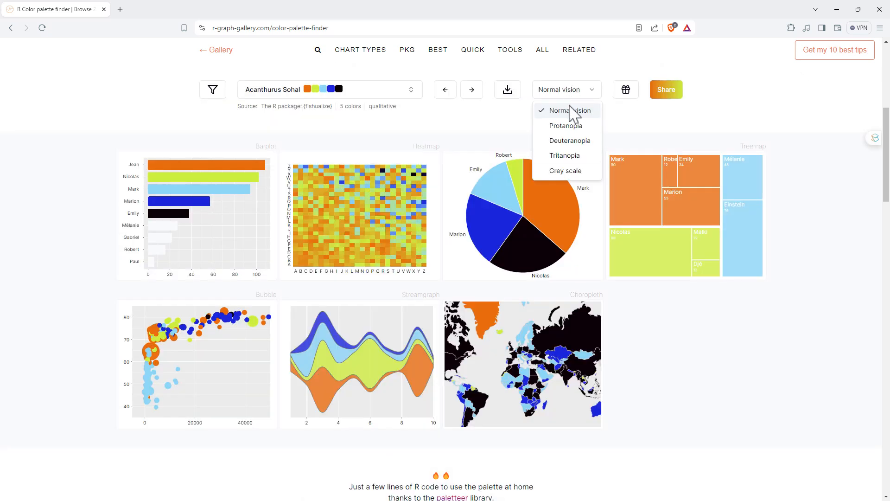
mouse_move(568, 130)
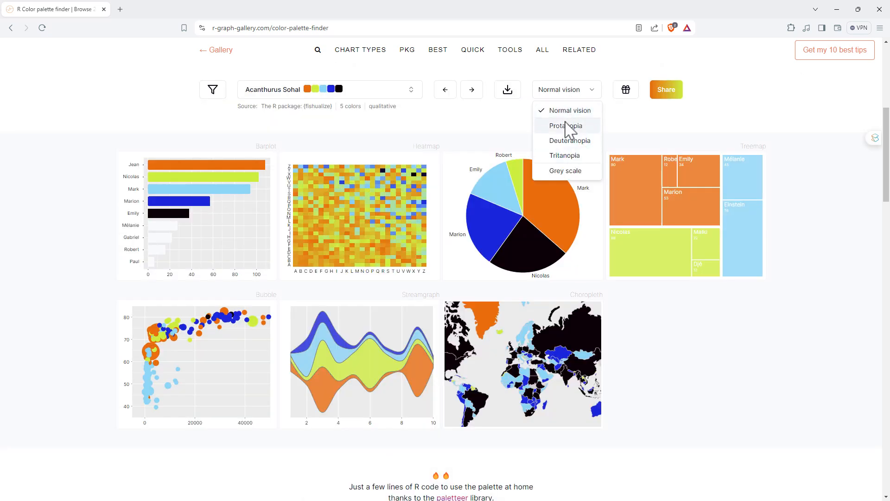
mouse_move(577, 141)
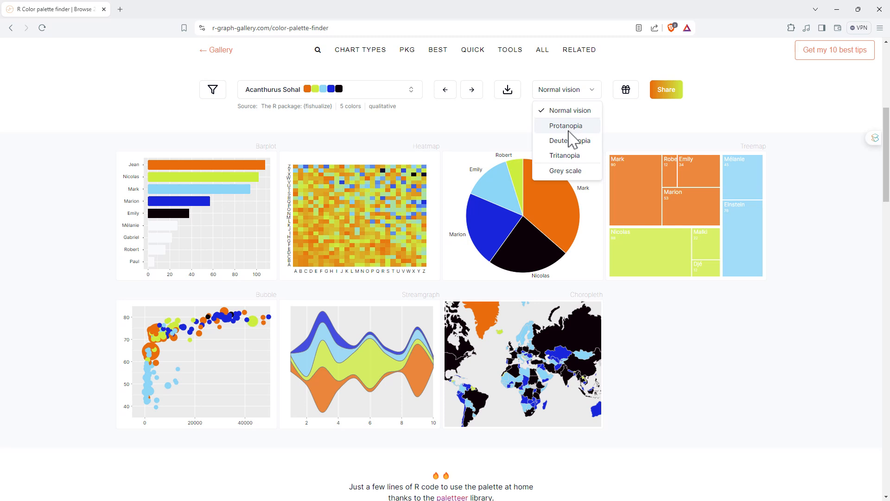
mouse_move(577, 133)
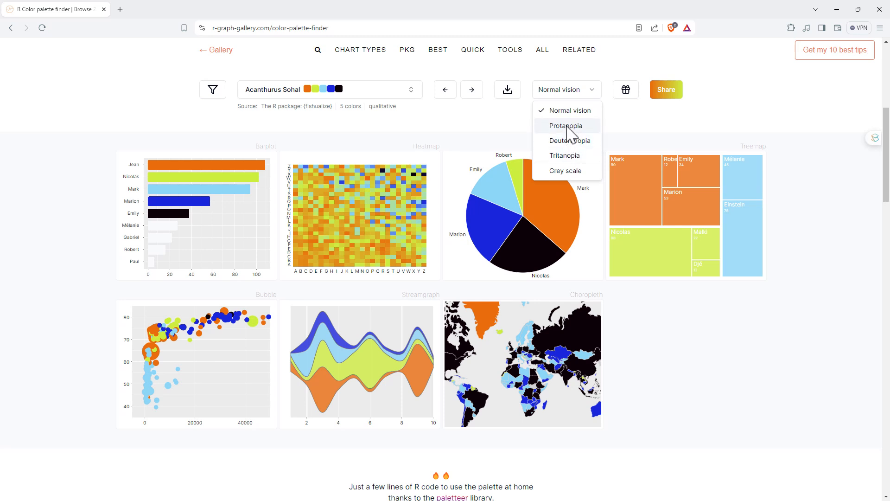
mouse_move(578, 164)
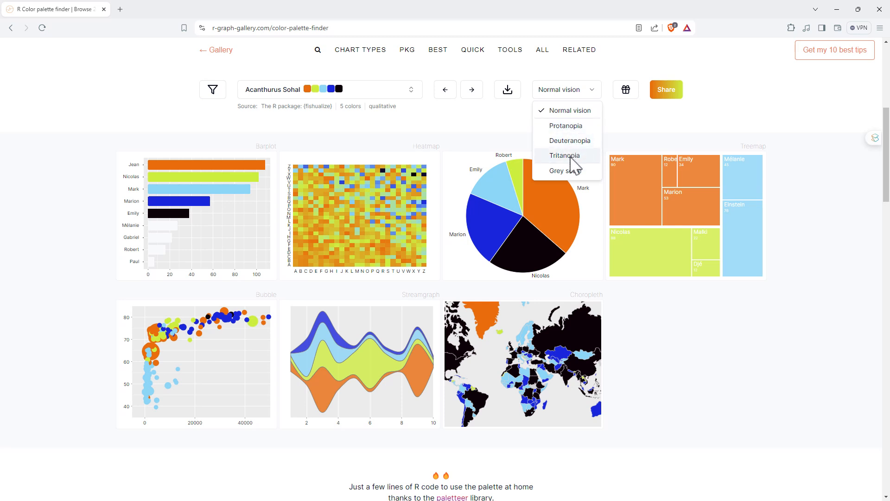
mouse_move(567, 183)
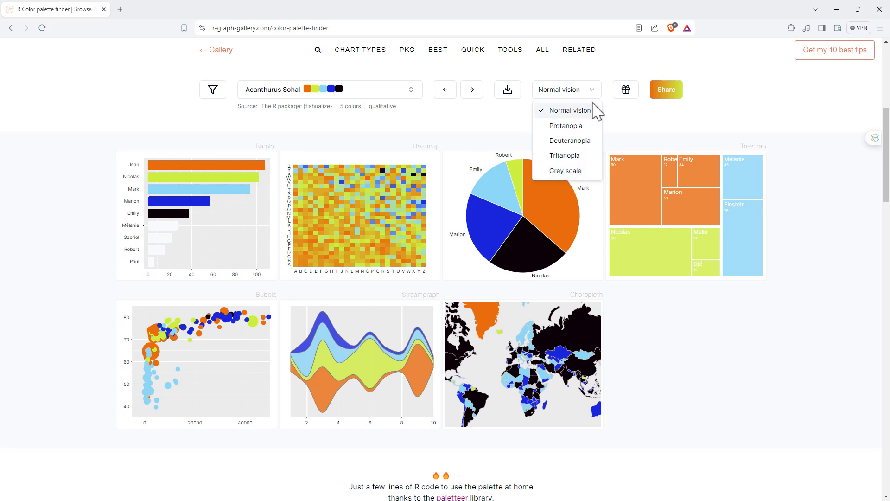
mouse_move(591, 121)
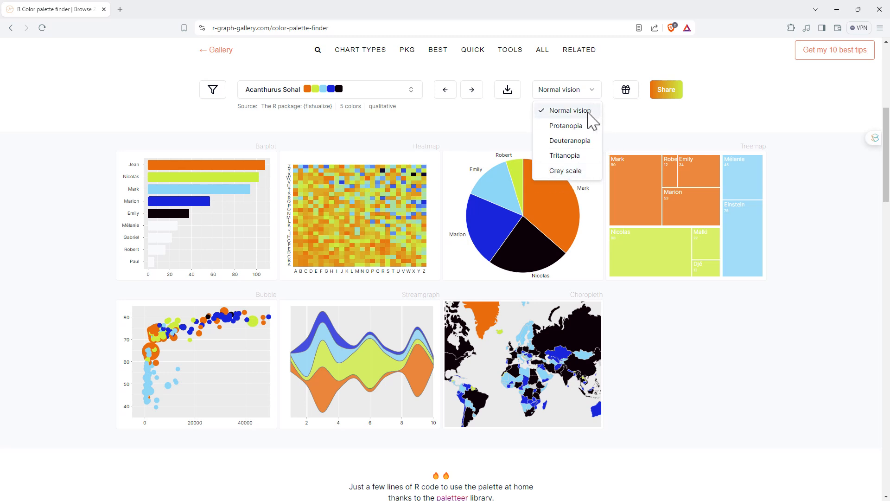
mouse_move(577, 129)
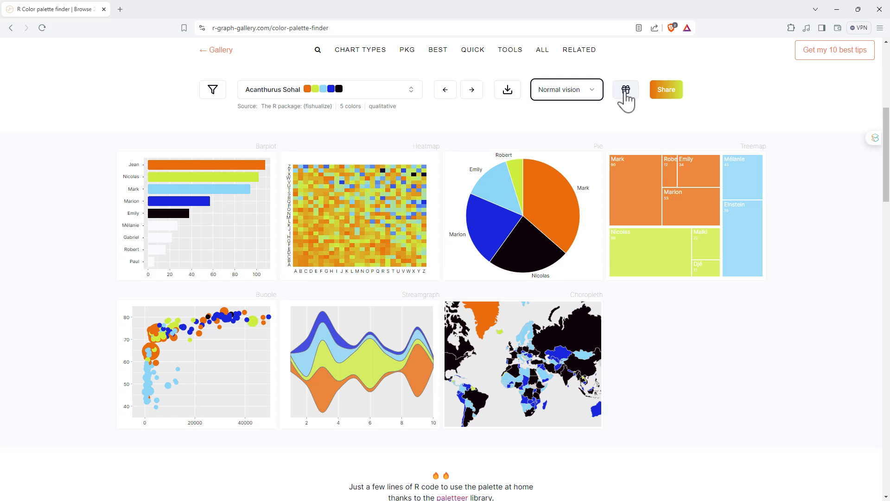
Randomize the palette twice to Acanthostracion Polygonius Y and show its share link
left_click(626, 89)
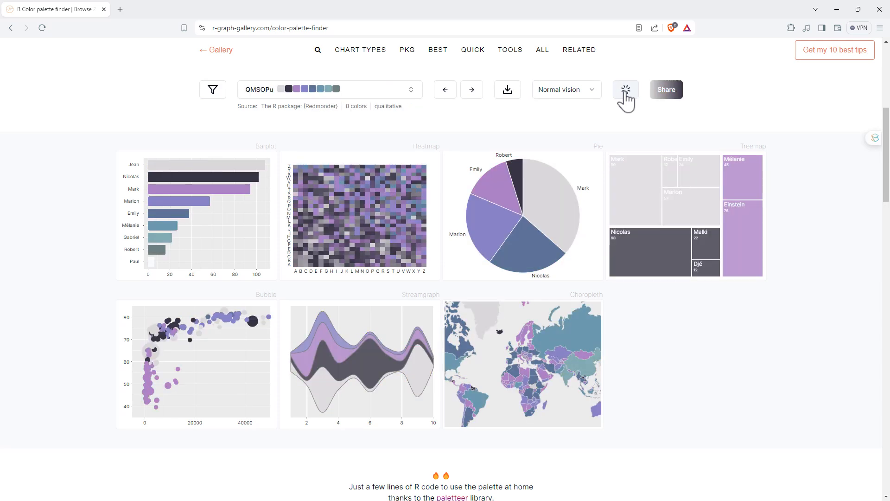
left_click(625, 89)
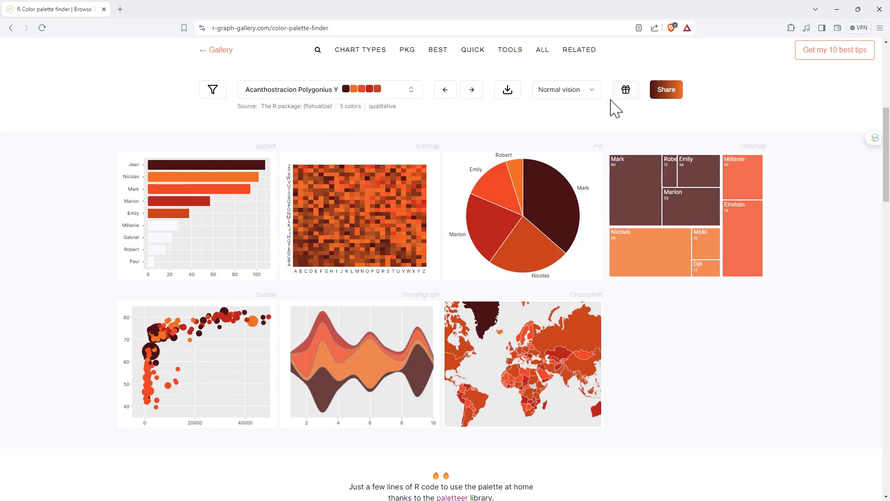
mouse_move(629, 127)
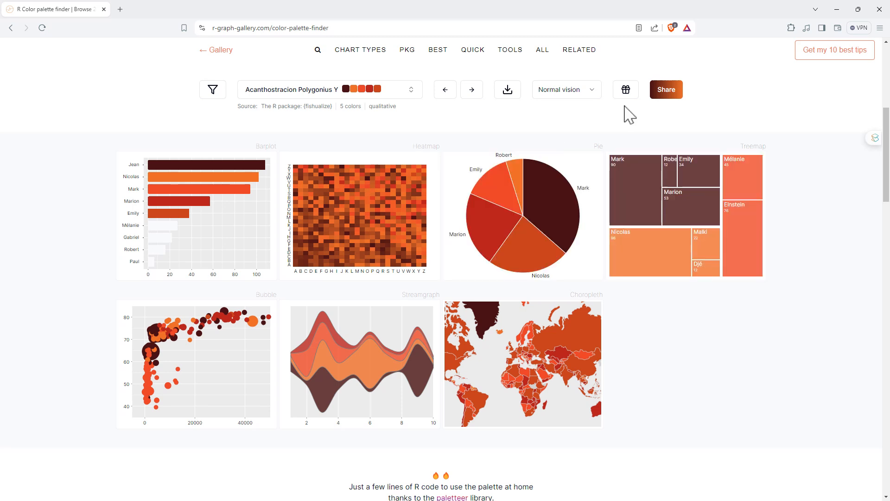
mouse_move(625, 90)
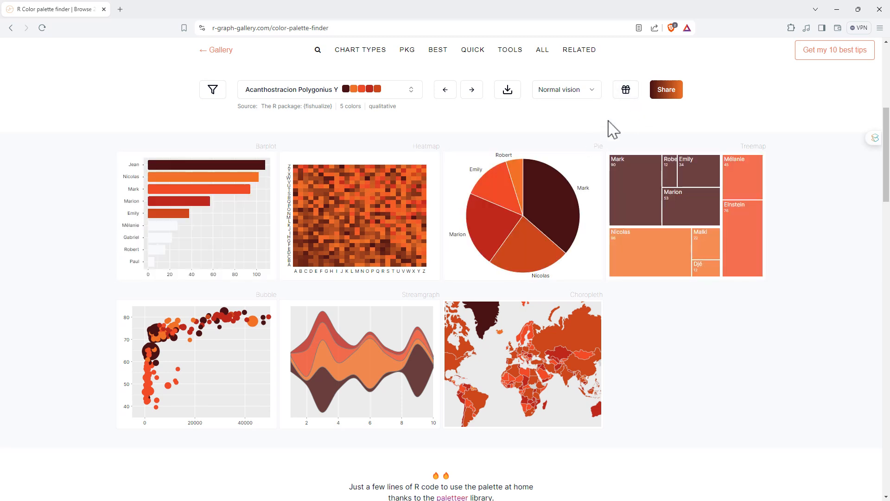
mouse_move(722, 321)
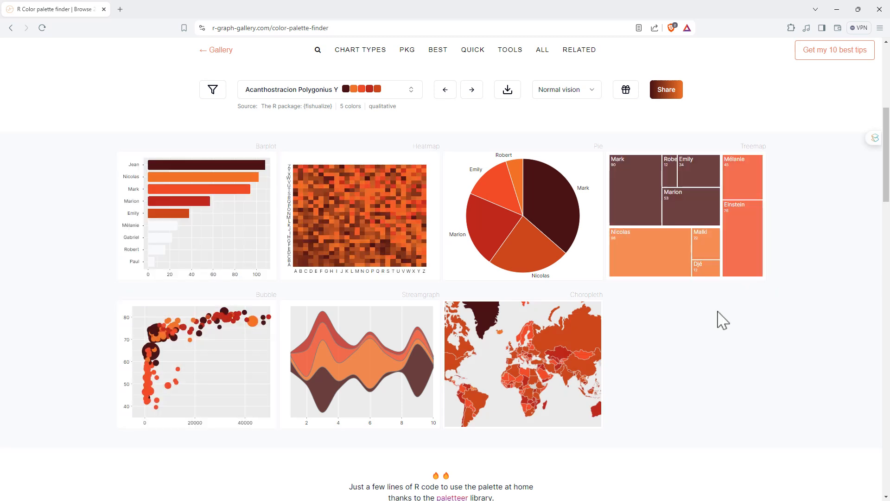
mouse_move(709, 309)
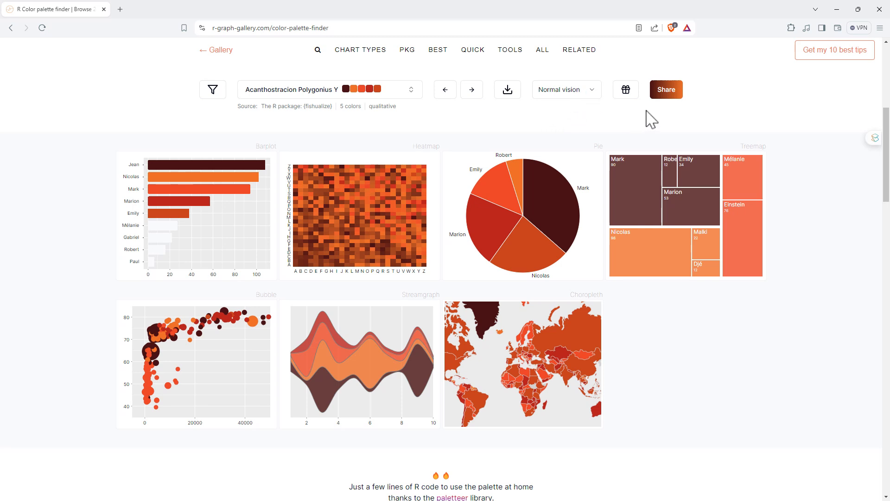
mouse_move(626, 89)
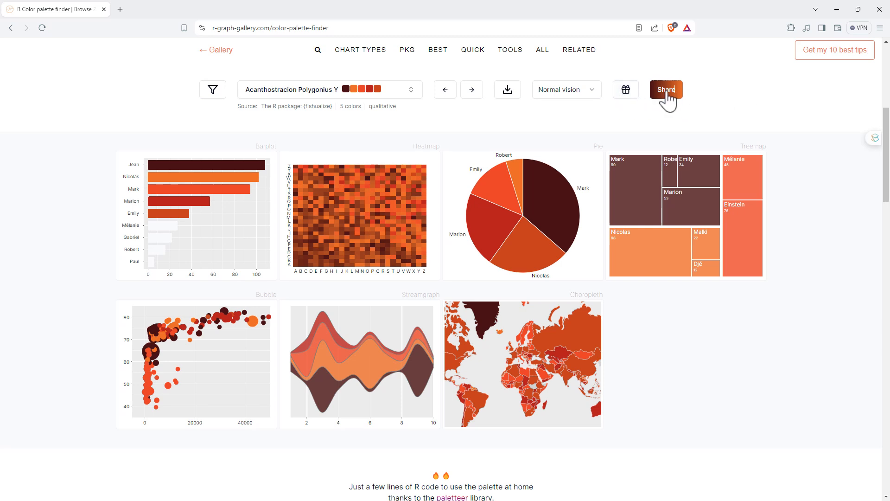
left_click(666, 89)
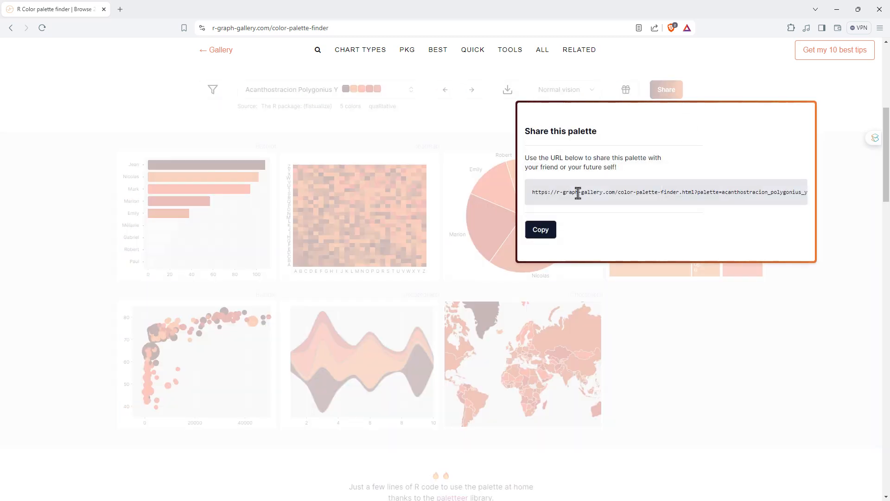